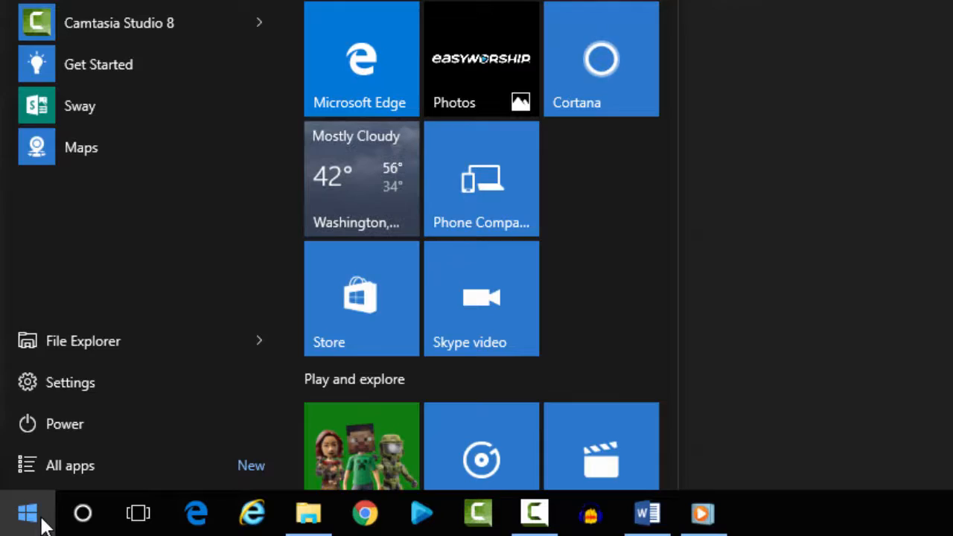
# Step: Run winver to show About Windows with Version 1511 (OS Build 10586.104)
pyautogui.write('winver')
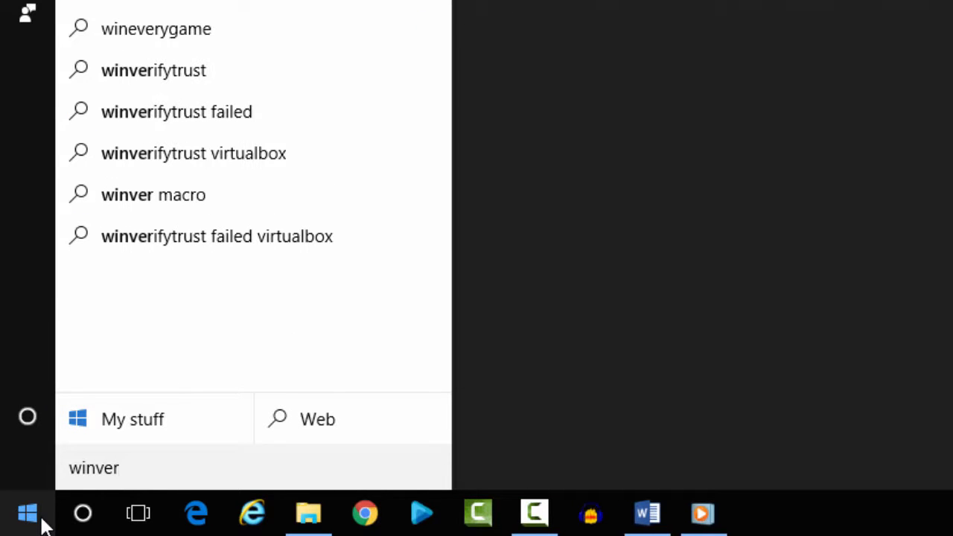
pyautogui.press('enter')
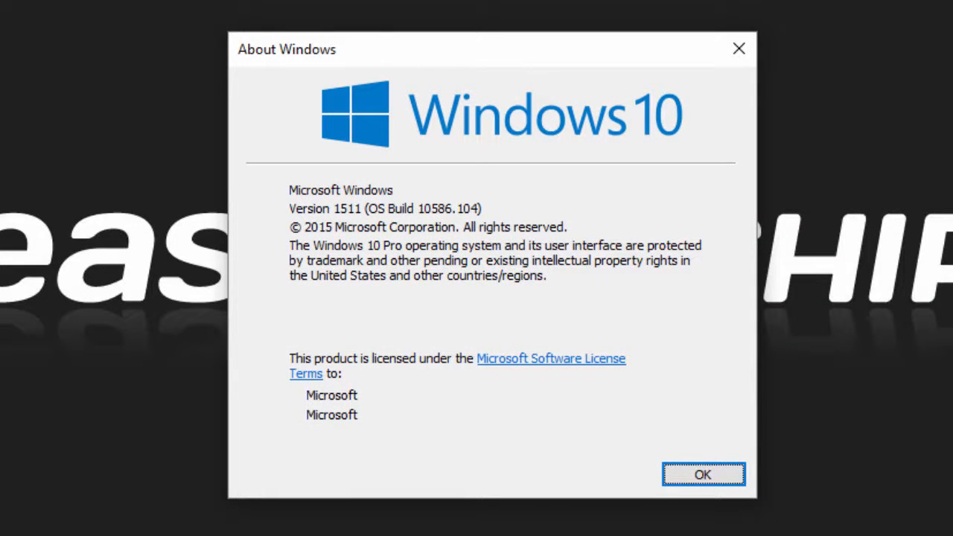
# Step: Dismiss the About Windows dialog with OK
pyautogui.click(704, 473)
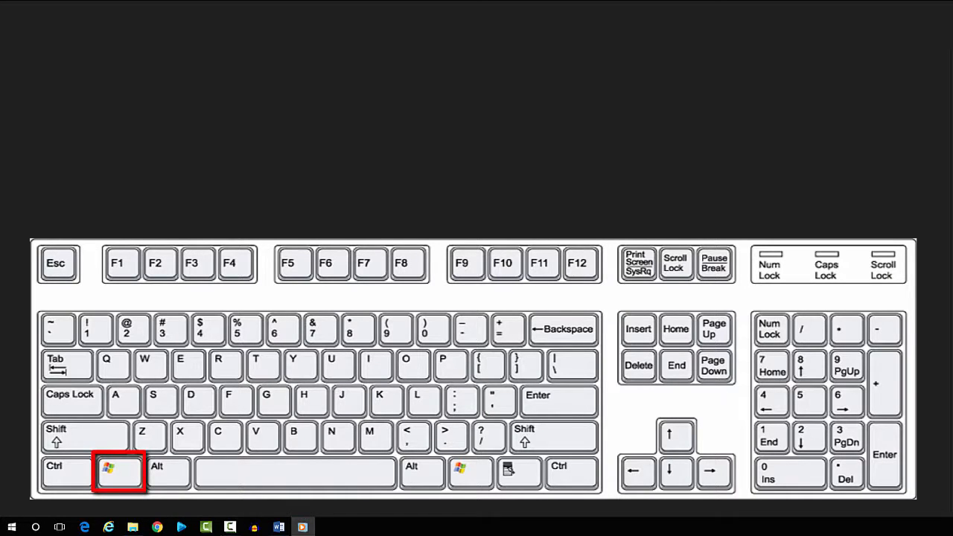
pyautogui.press('Win+Pause')
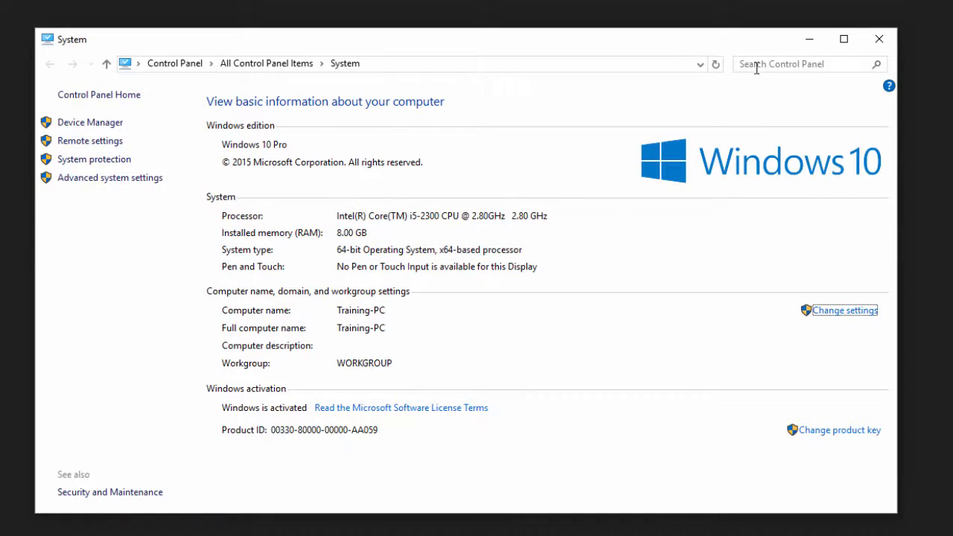
pyautogui.click(301, 528)
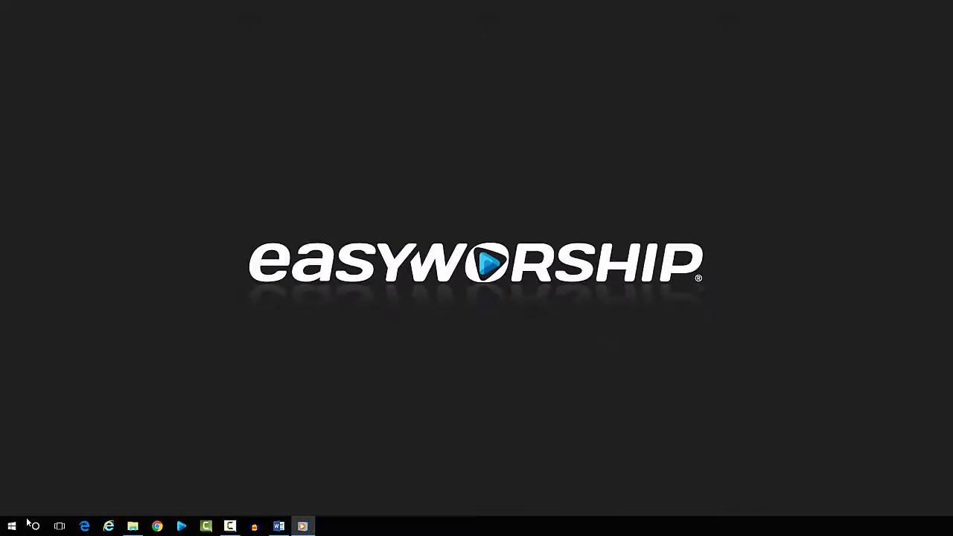
# Step: Search dxdiag from Start to launch the DirectX Diagnostic Tool
pyautogui.click(12, 526)
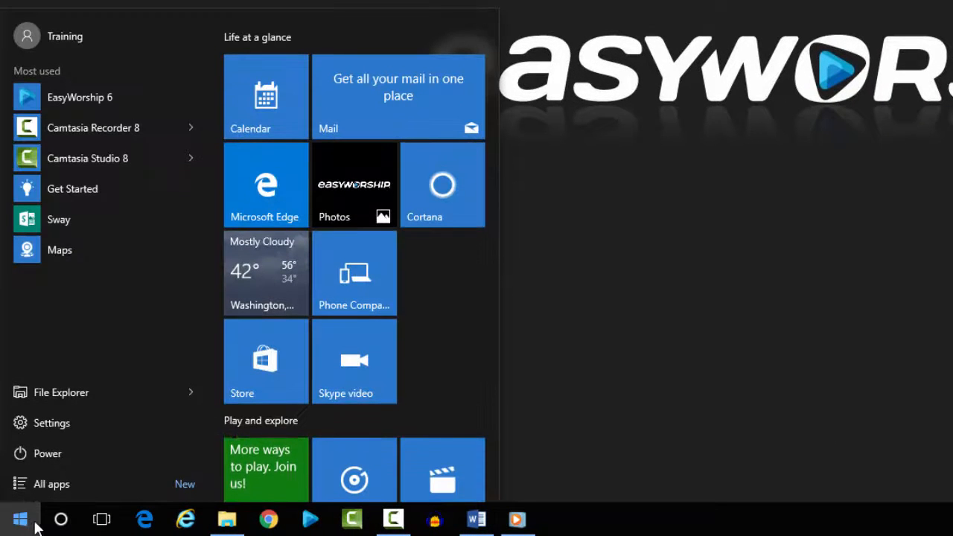
pyautogui.moveTo(59, 519)
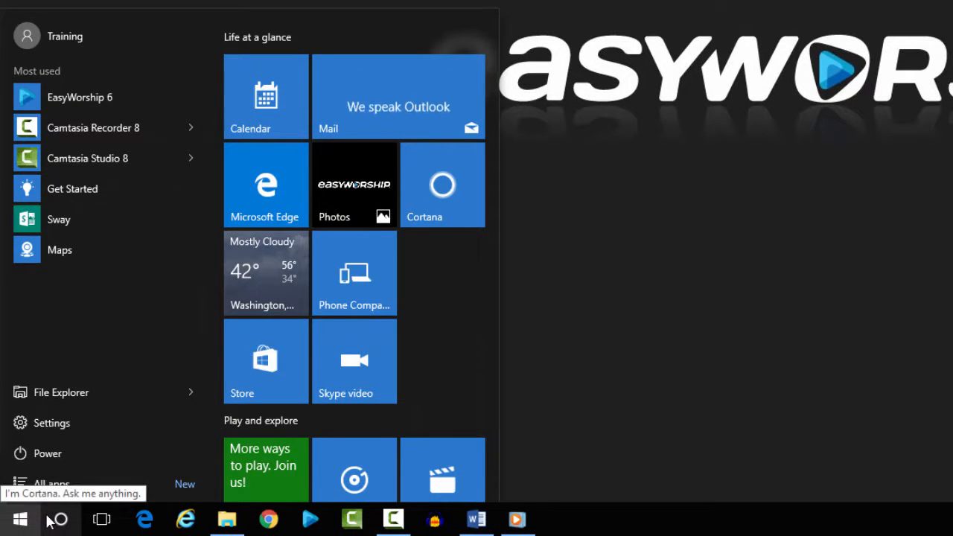
pyautogui.write('dxdi')
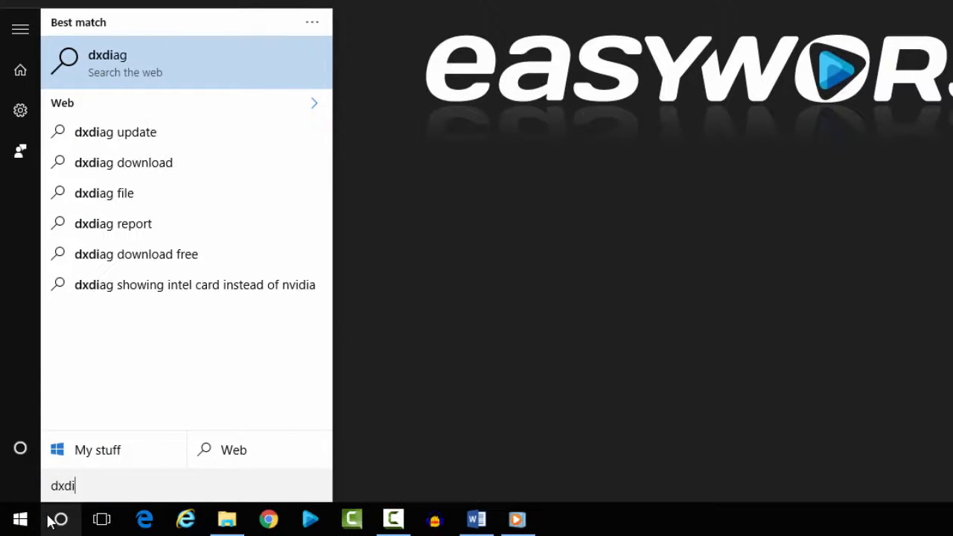
pyautogui.write('a')
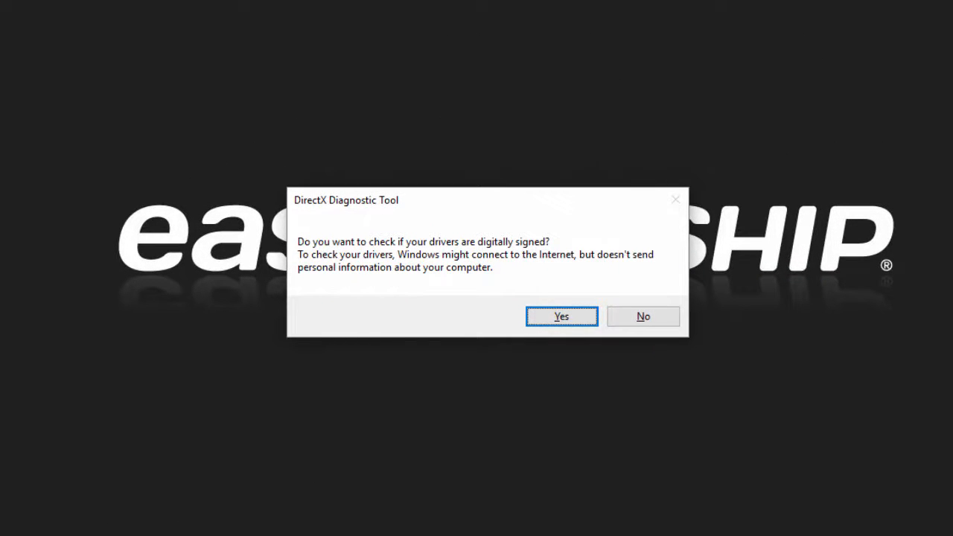
pyautogui.moveTo(492, 331)
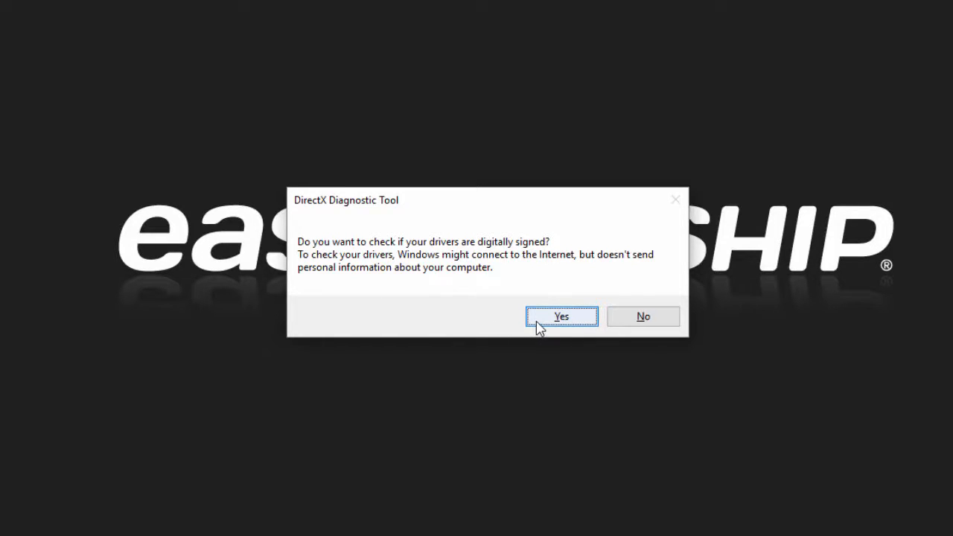
# Step: Answer Yes to the driver signature check so the System tab report loads
pyautogui.click(560, 316)
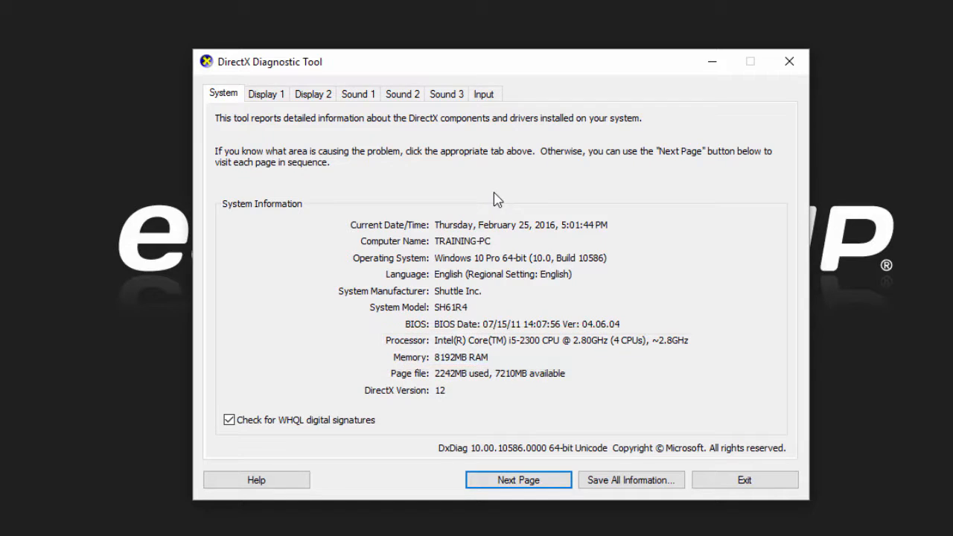
# Step: Show Display 1 details revealing the NVIDIA GeForce GTX 750 Ti video card
pyautogui.click(265, 93)
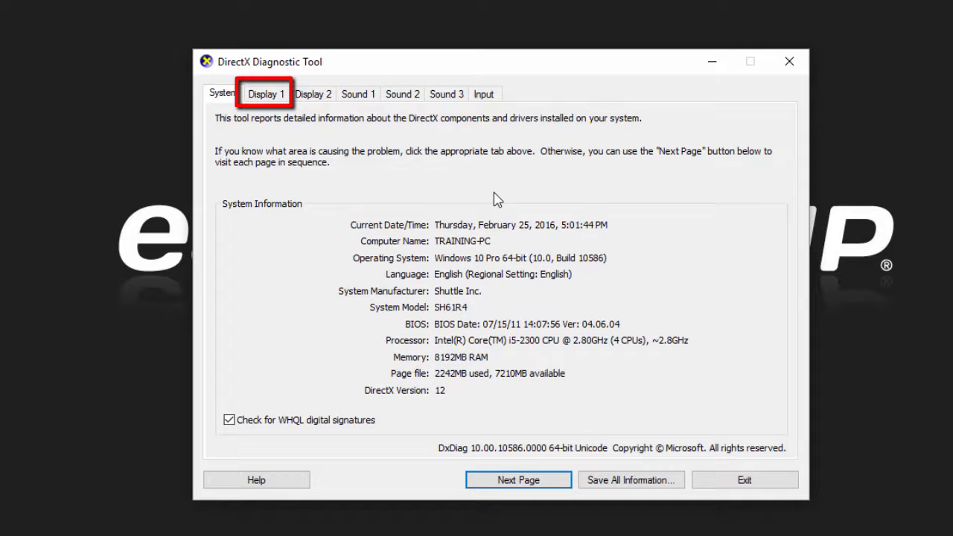
pyautogui.click(265, 94)
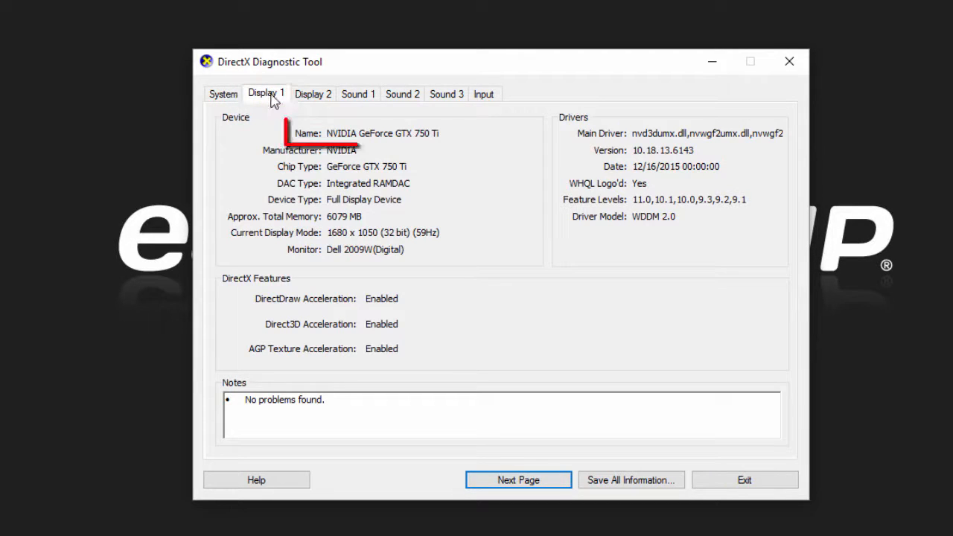